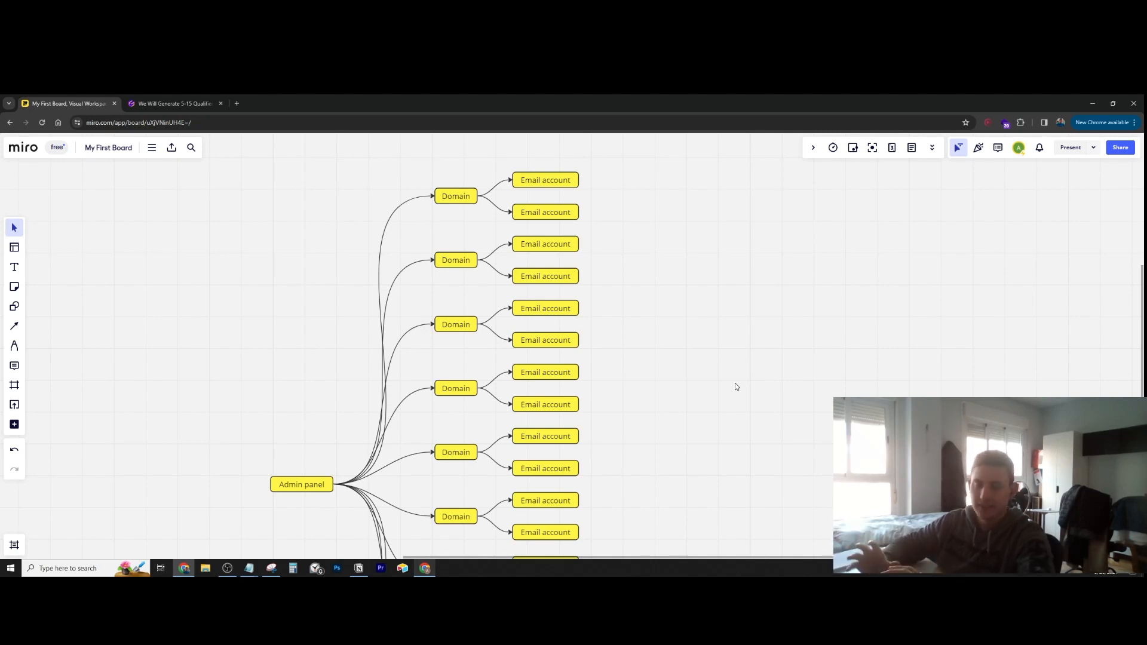
mouse_move(663, 410)
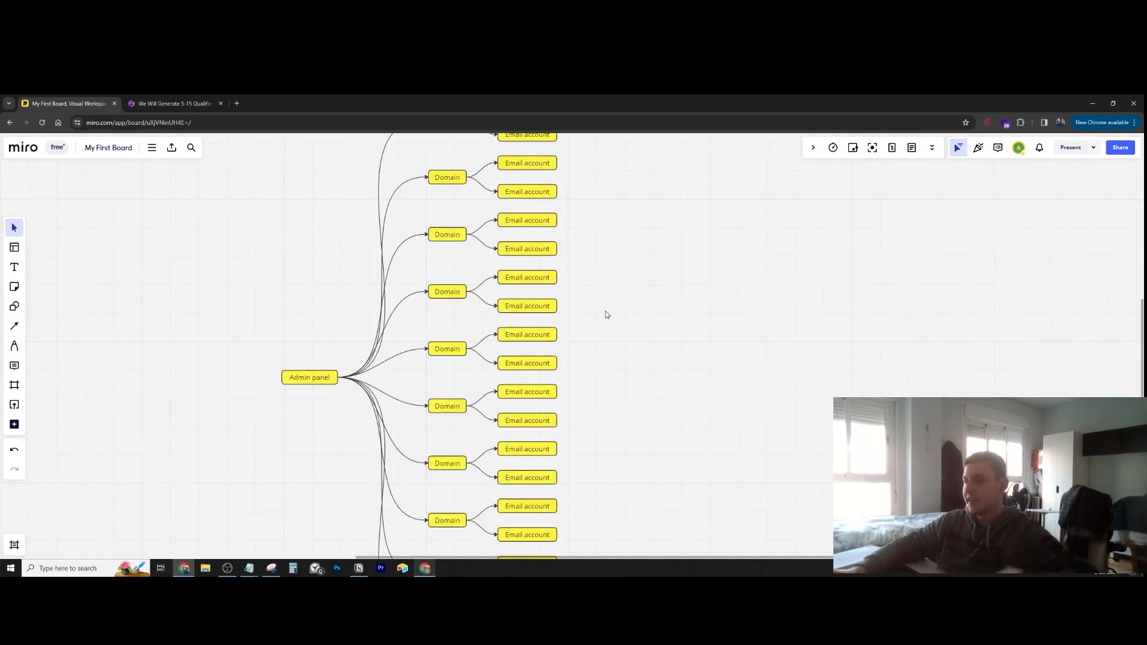
Bring up Windows Calculator over the Miro board.
scroll(down, 3)
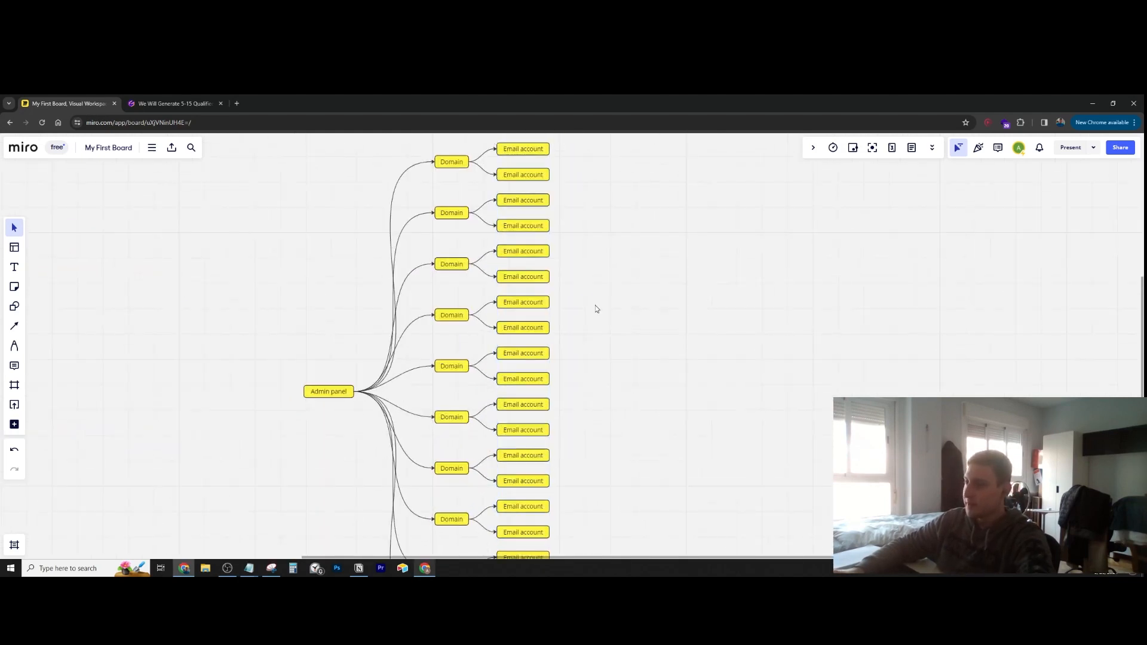
scroll(down, 3)
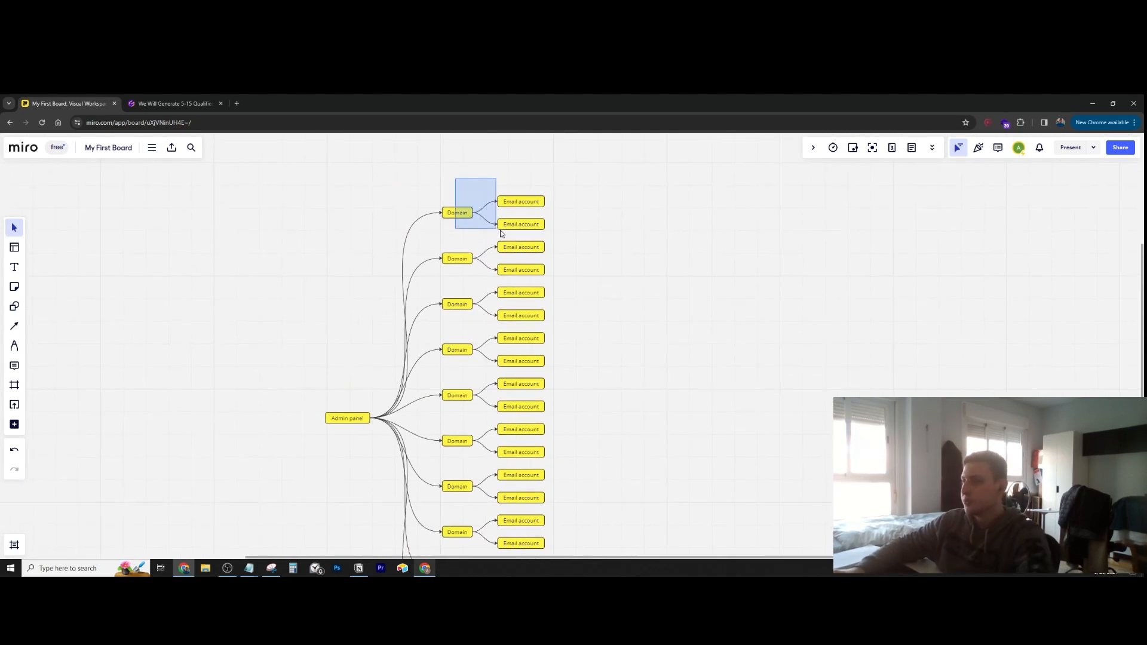
click(670, 237)
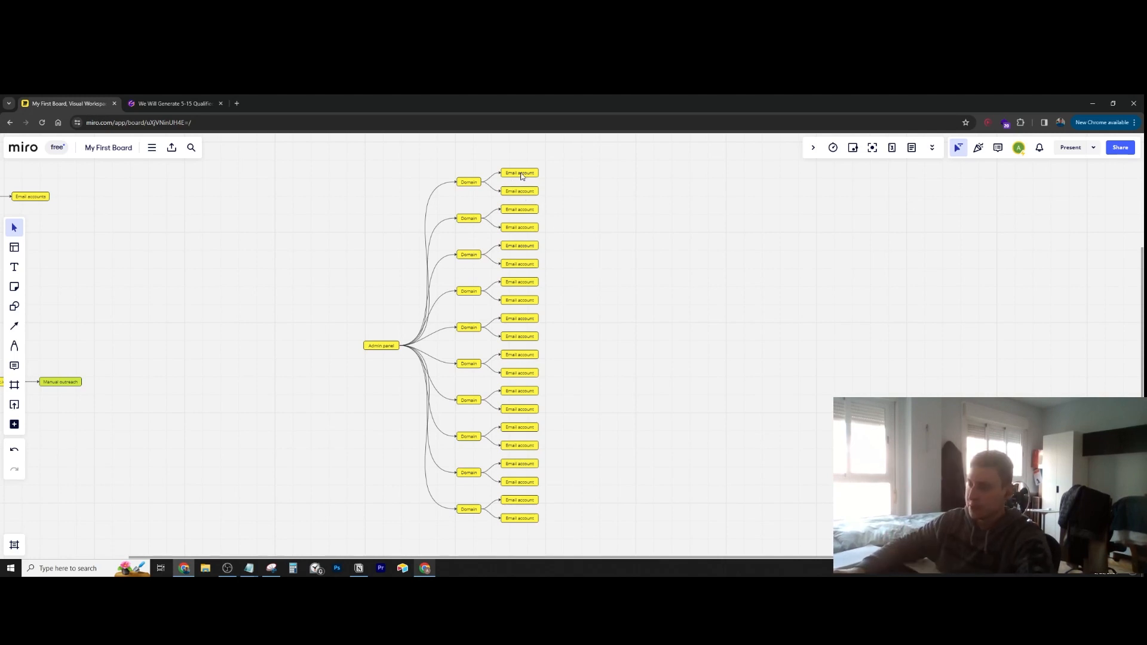
mouse_move(542, 445)
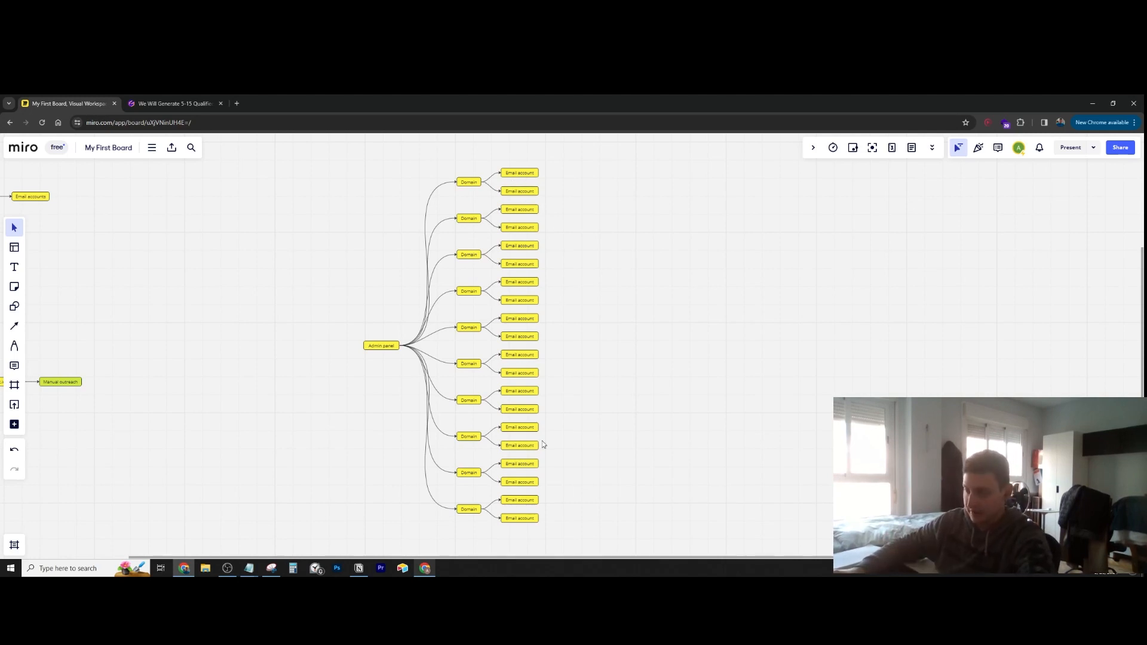
mouse_move(665, 284)
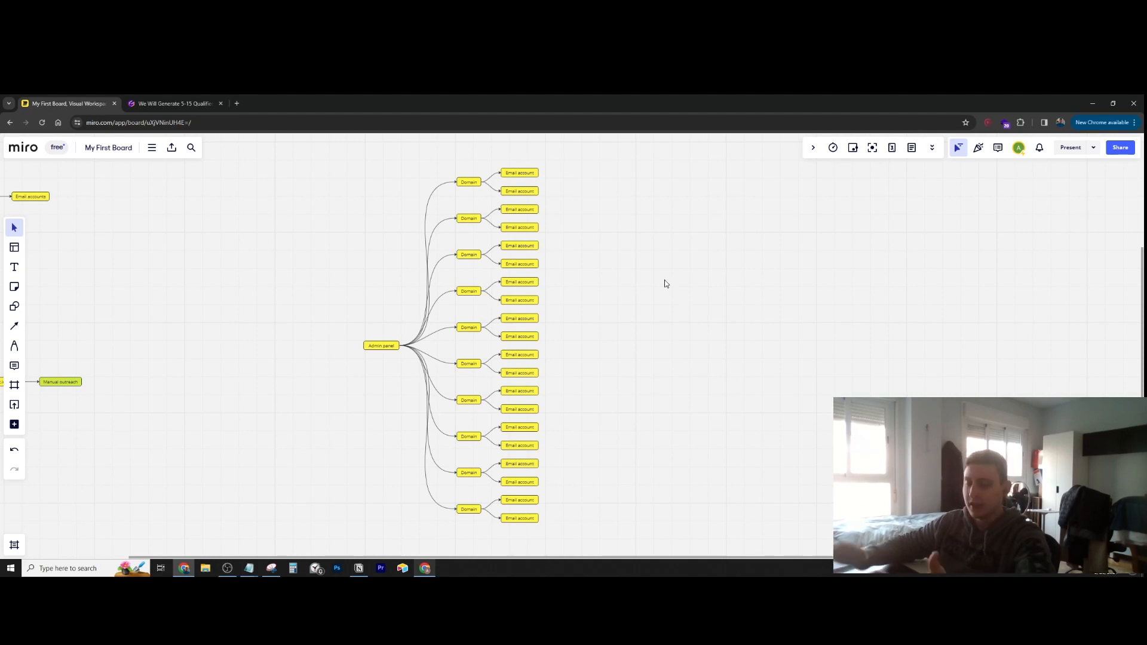
mouse_move(552, 346)
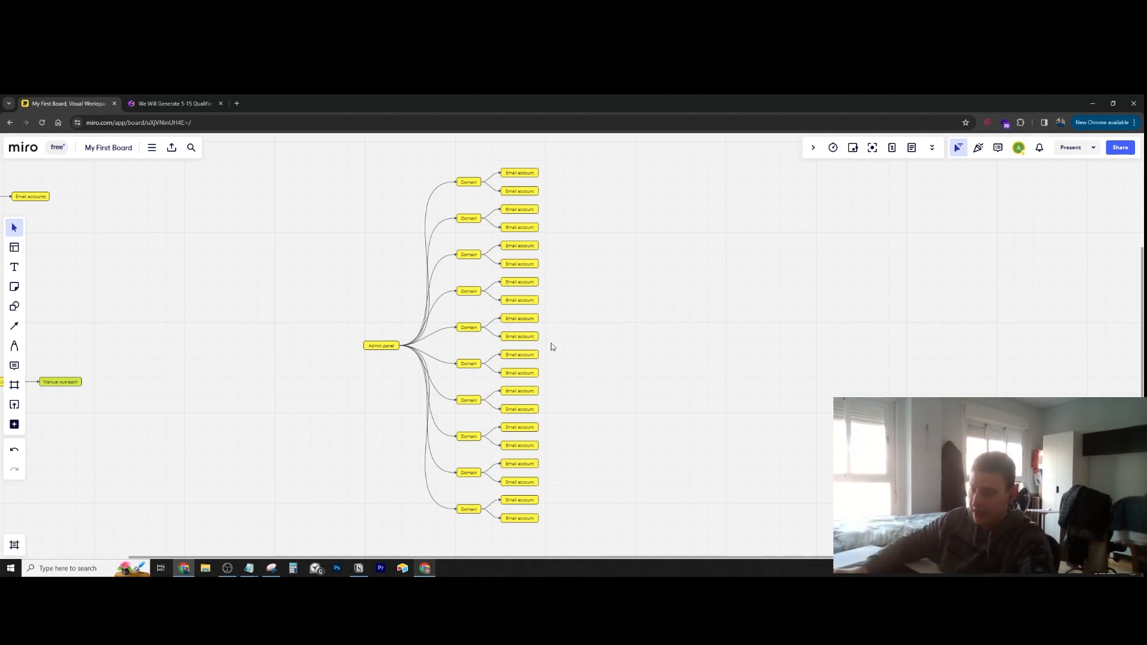
click(293, 567)
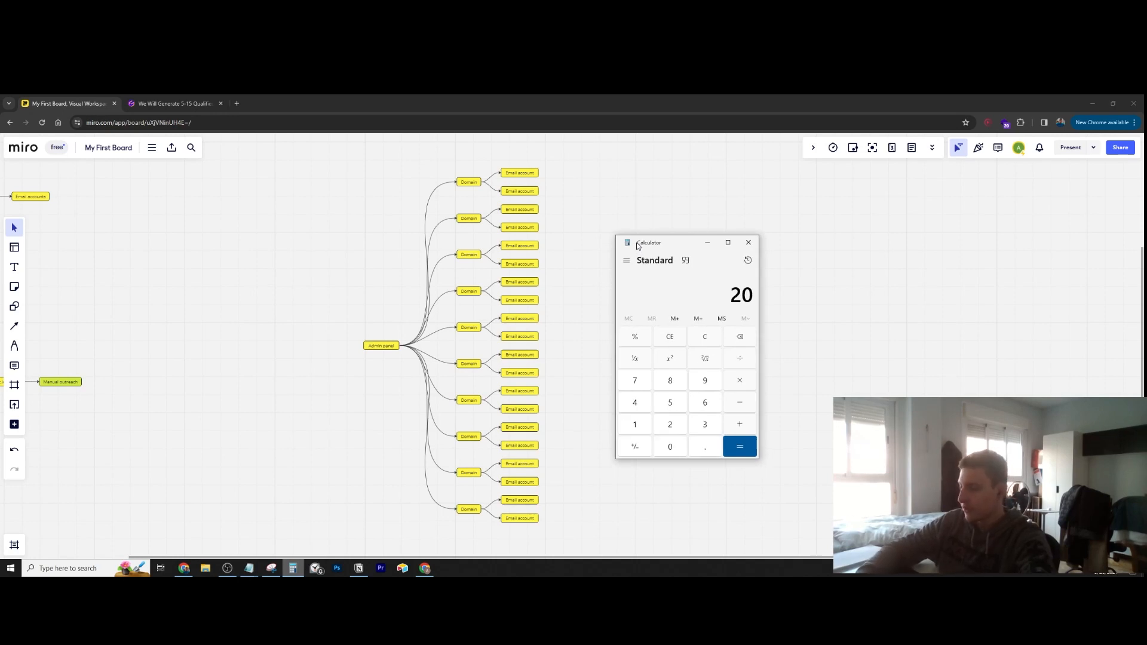
Compute 400 × 22 = 8,800, clear the result and close Calculator.
click(738, 379)
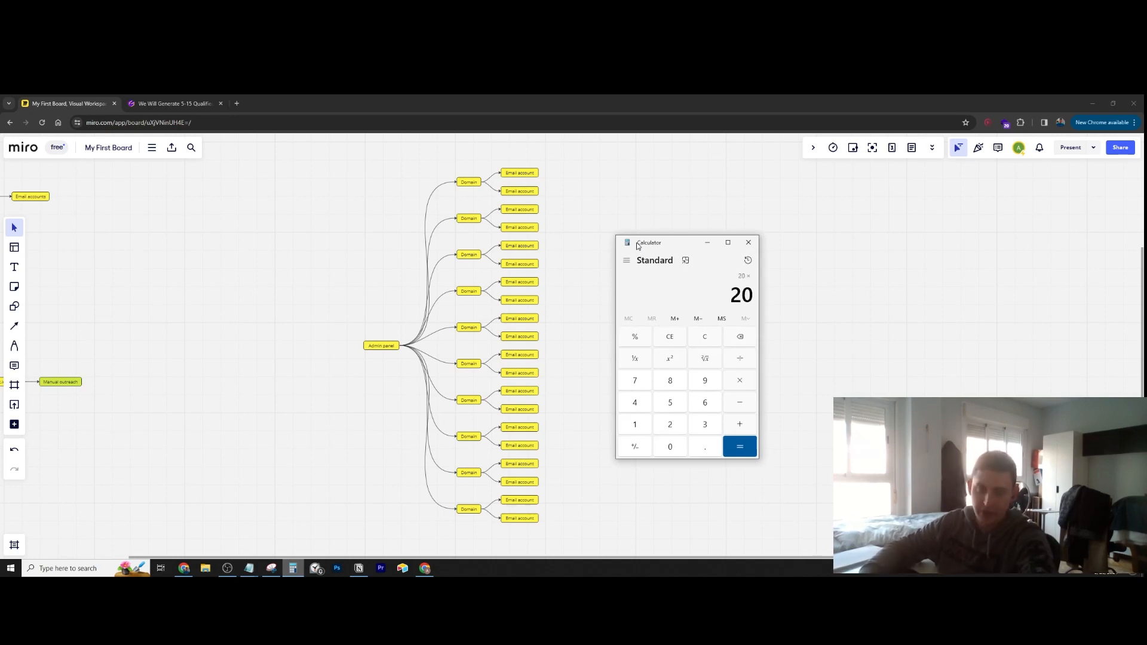
click(739, 445)
text(22)
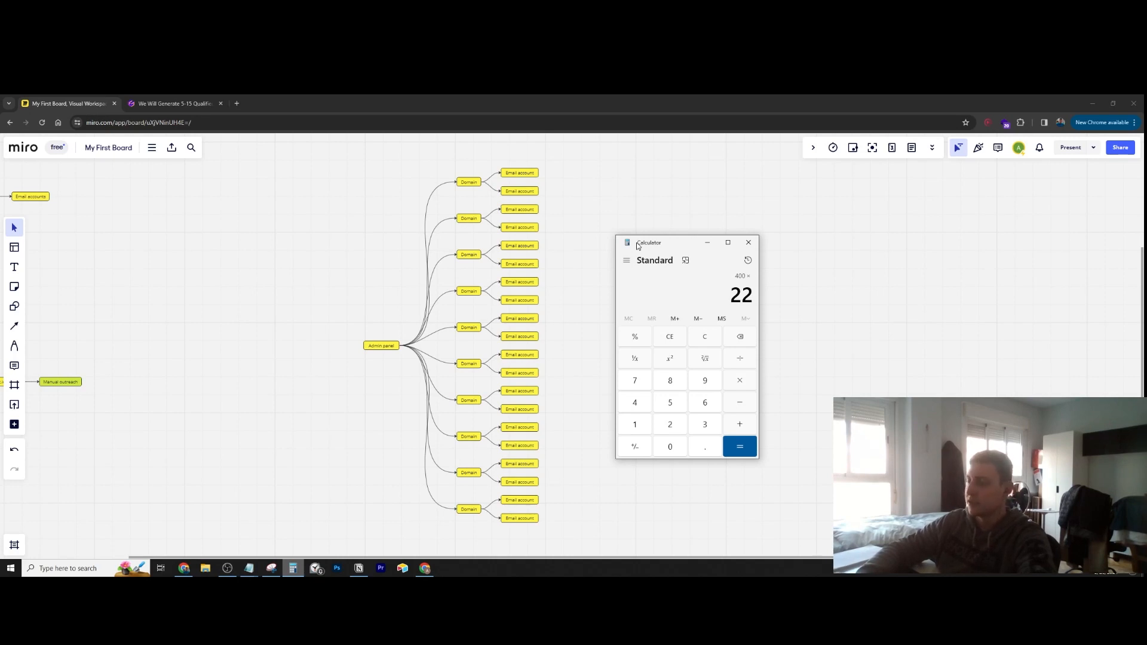
click(739, 445)
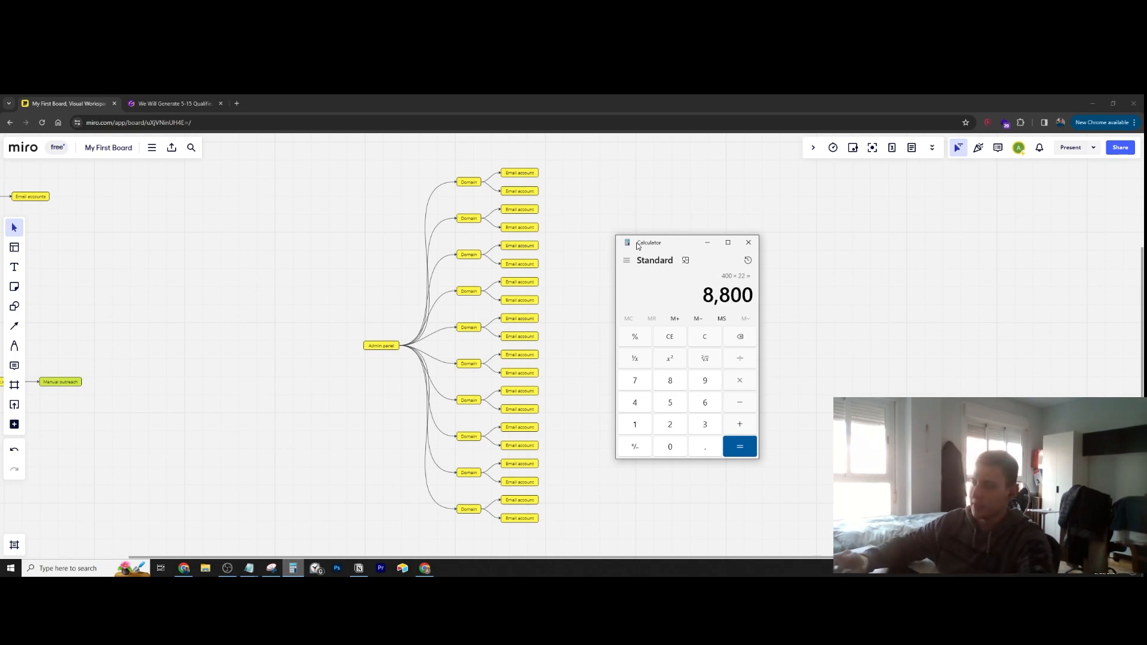
mouse_move(675, 251)
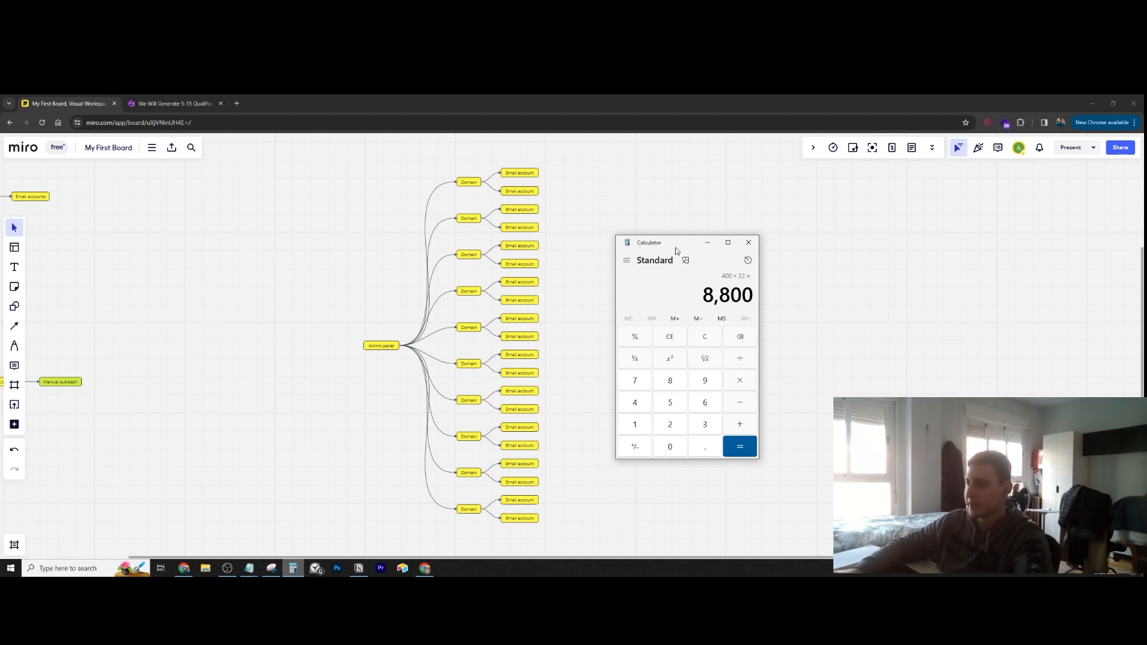
click(704, 336)
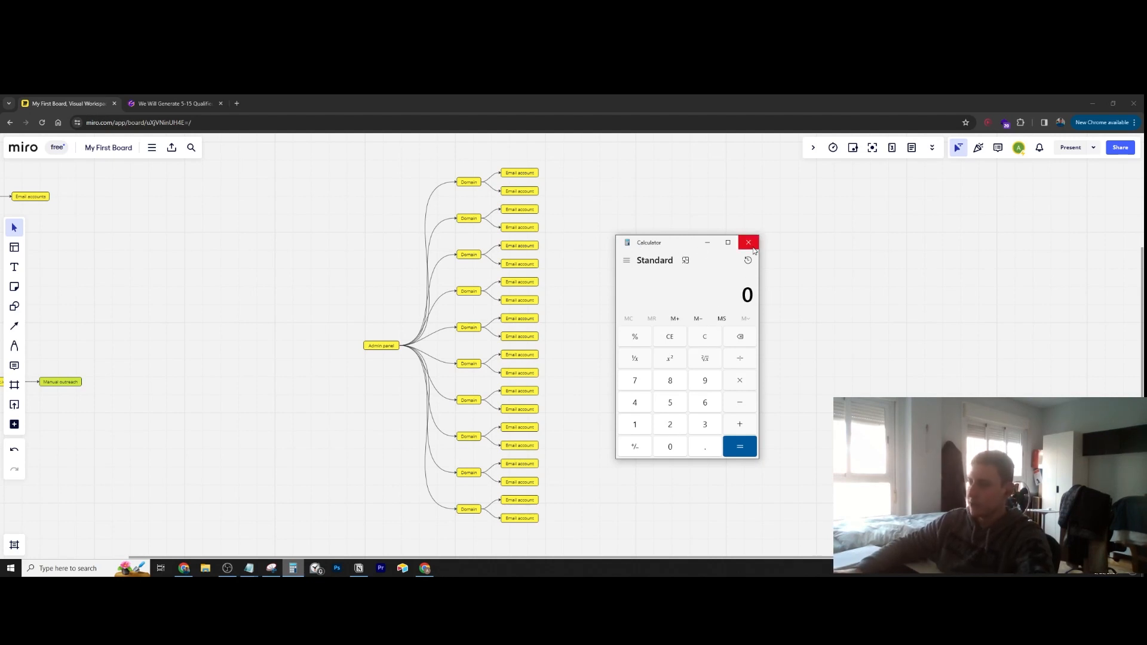
mouse_move(406, 265)
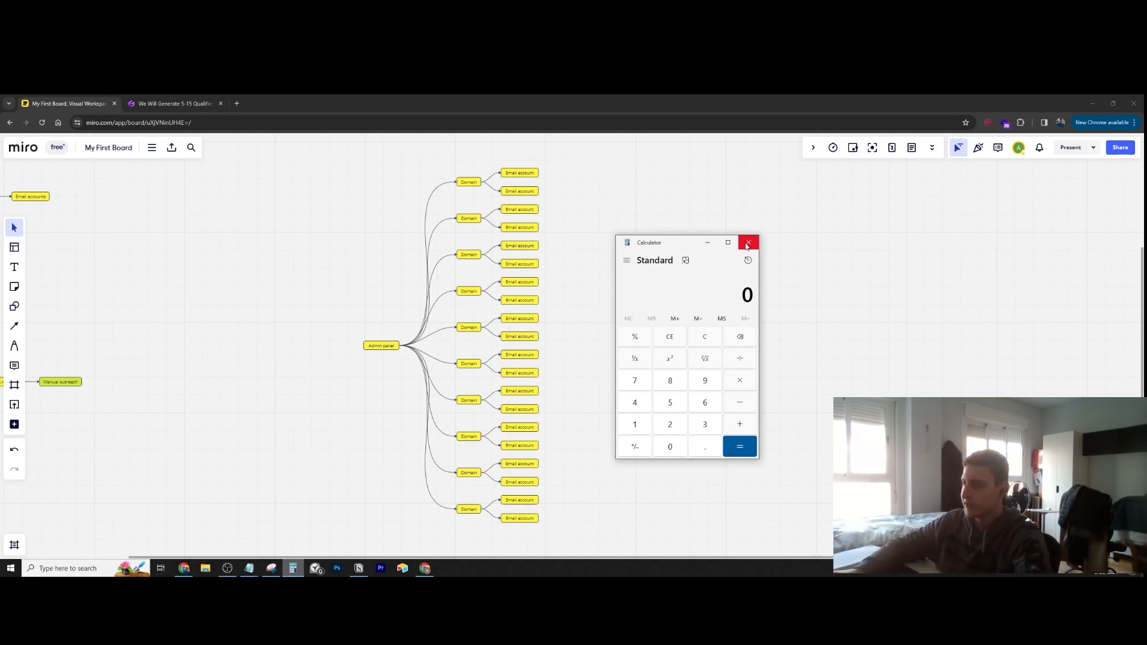
click(747, 243)
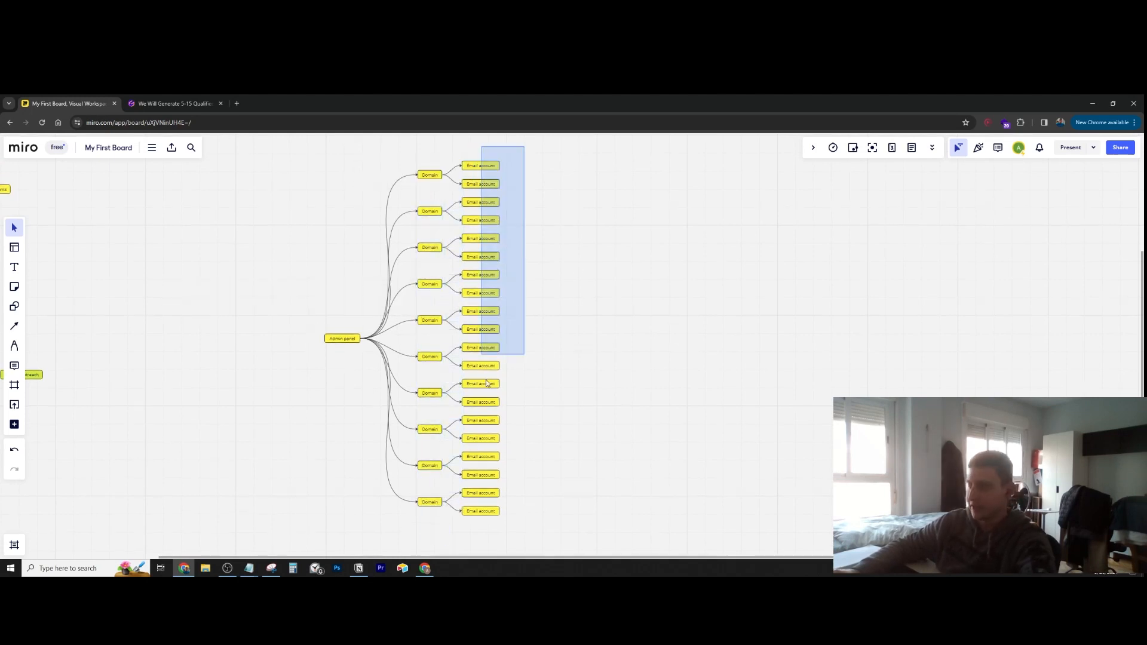
Duplicate the Admin panel diagram and place the smaller five-domain copy beside the original.
click(539, 169)
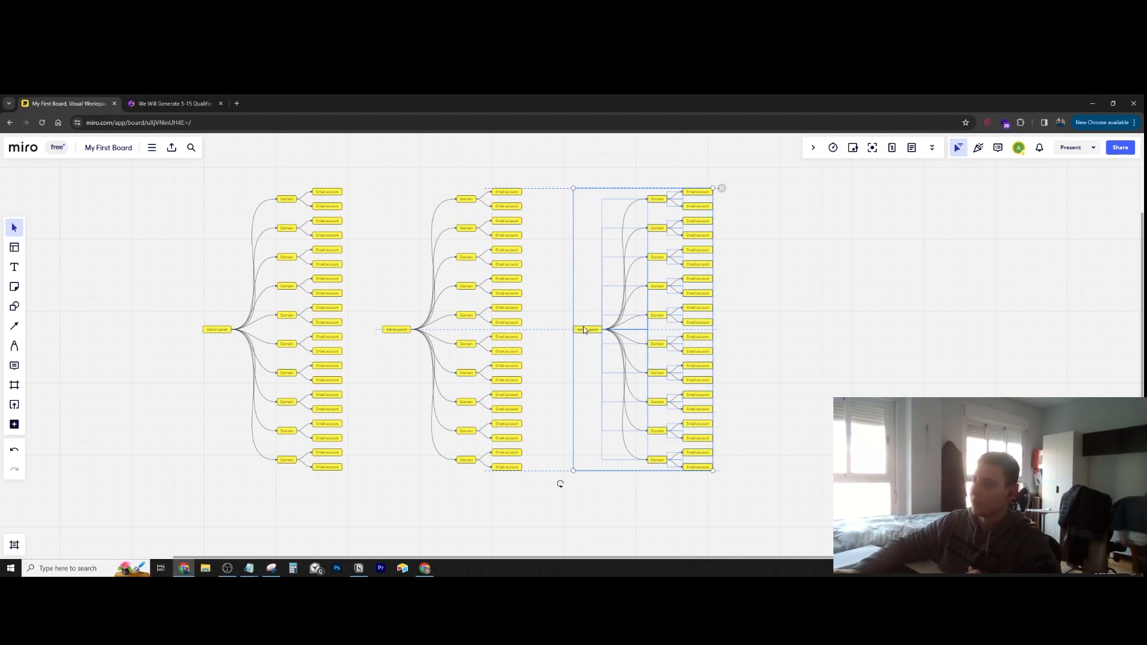
click(393, 337)
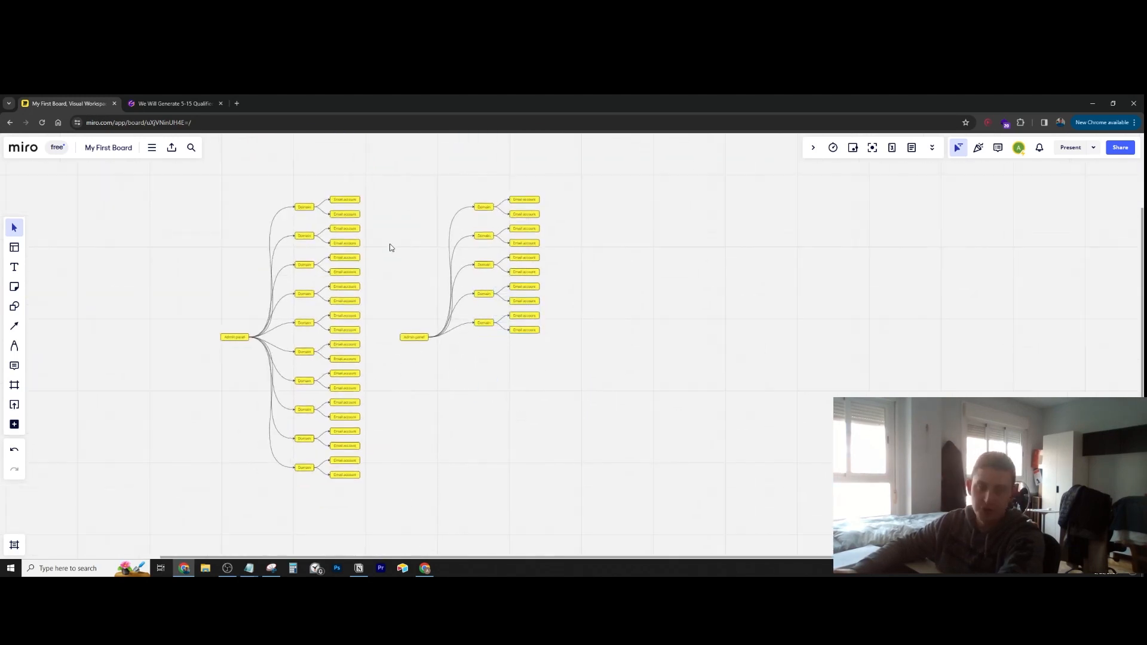
Label the example domains byhello.com and yourhello.com and begin filling their john@ account boxes.
scroll(up, 3)
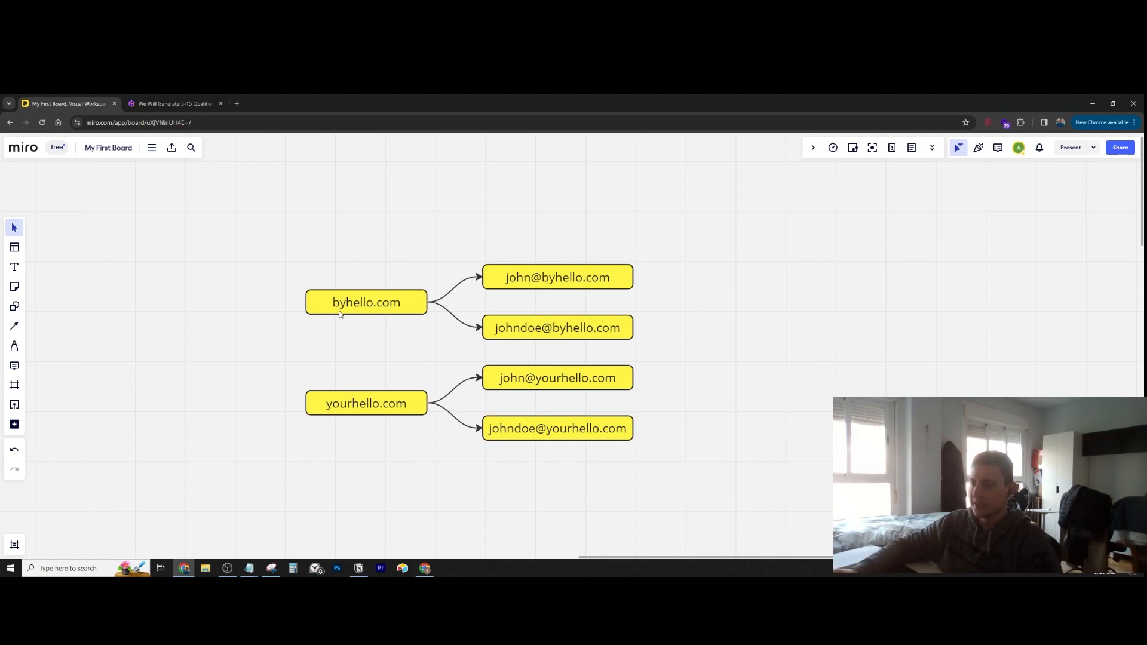
mouse_move(385, 334)
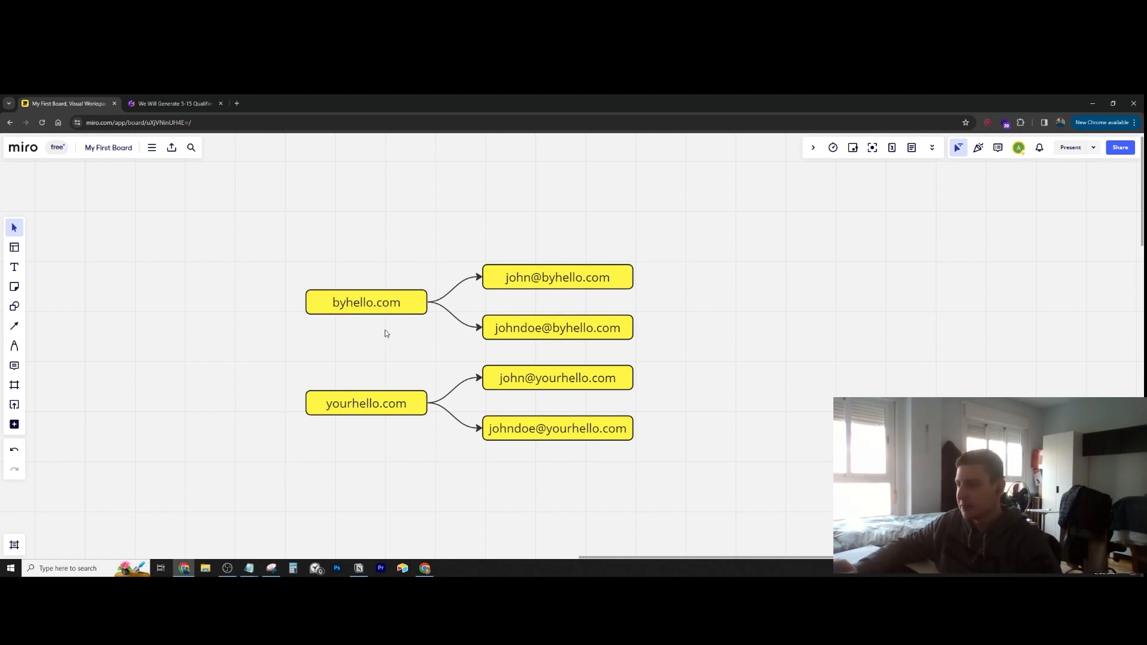
mouse_move(348, 310)
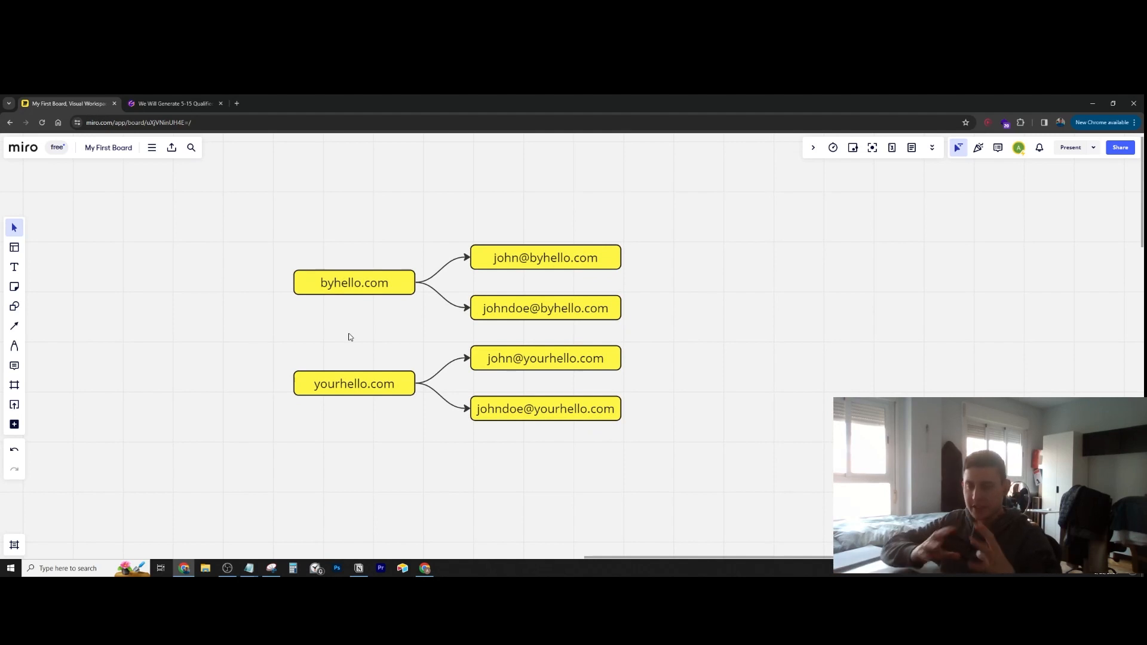
mouse_move(338, 287)
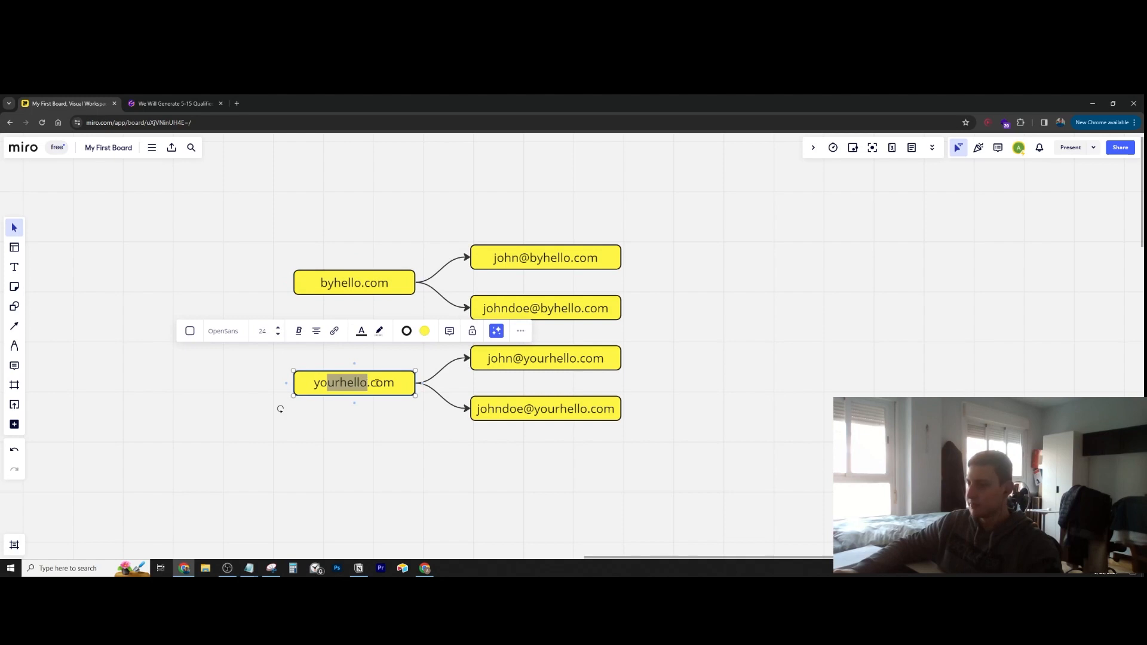
click(376, 456)
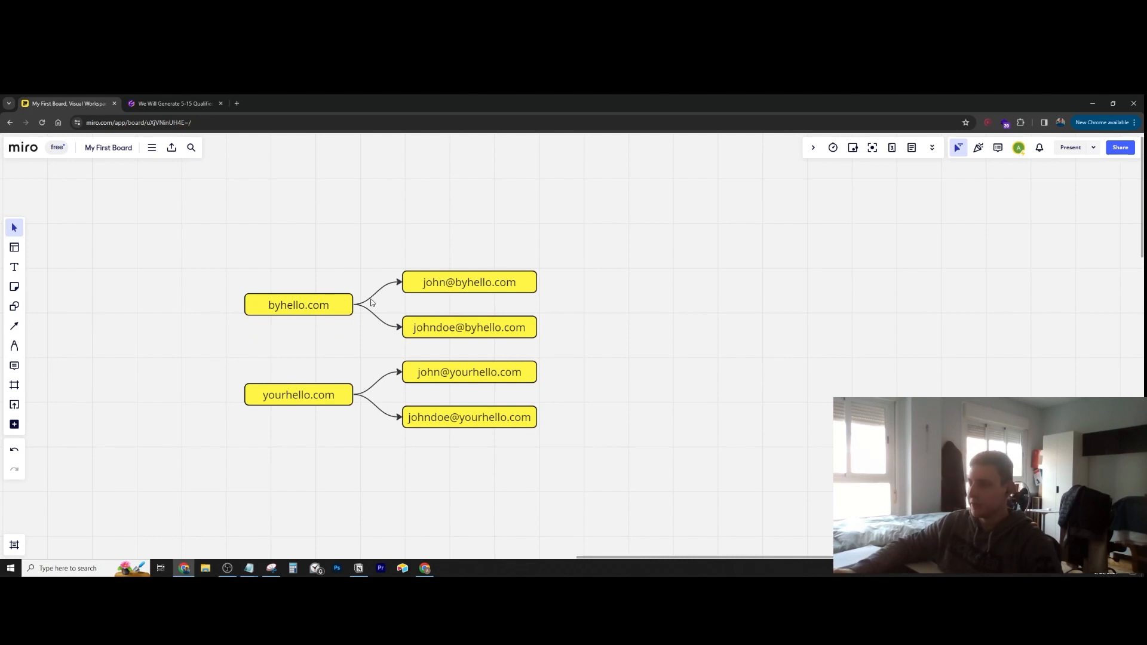
click(468, 282)
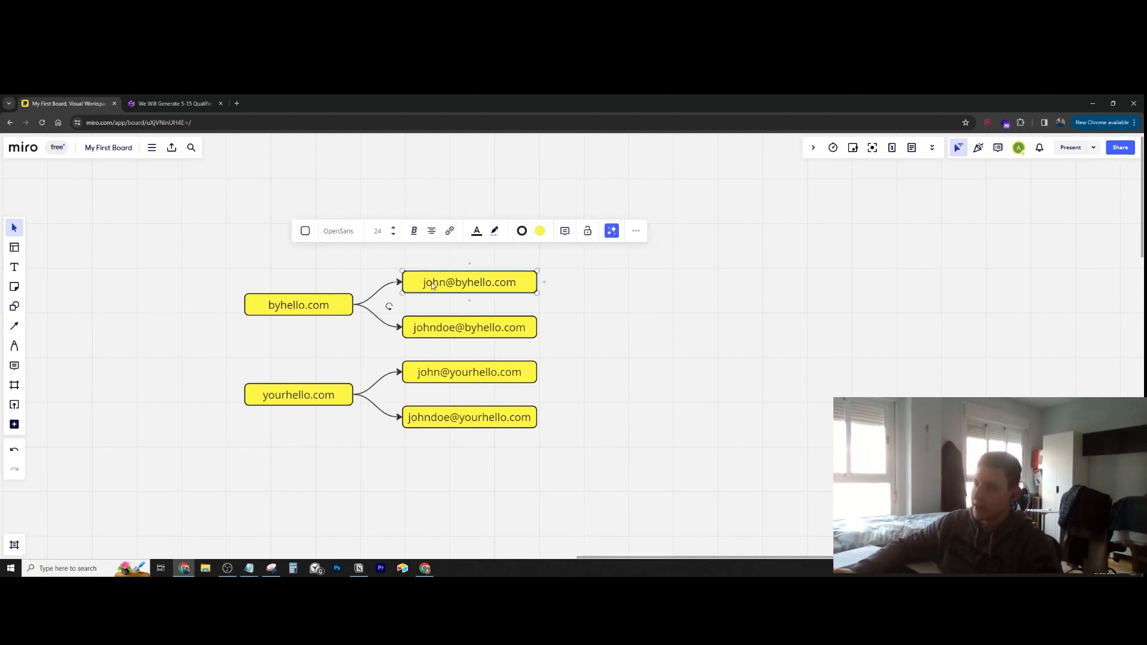